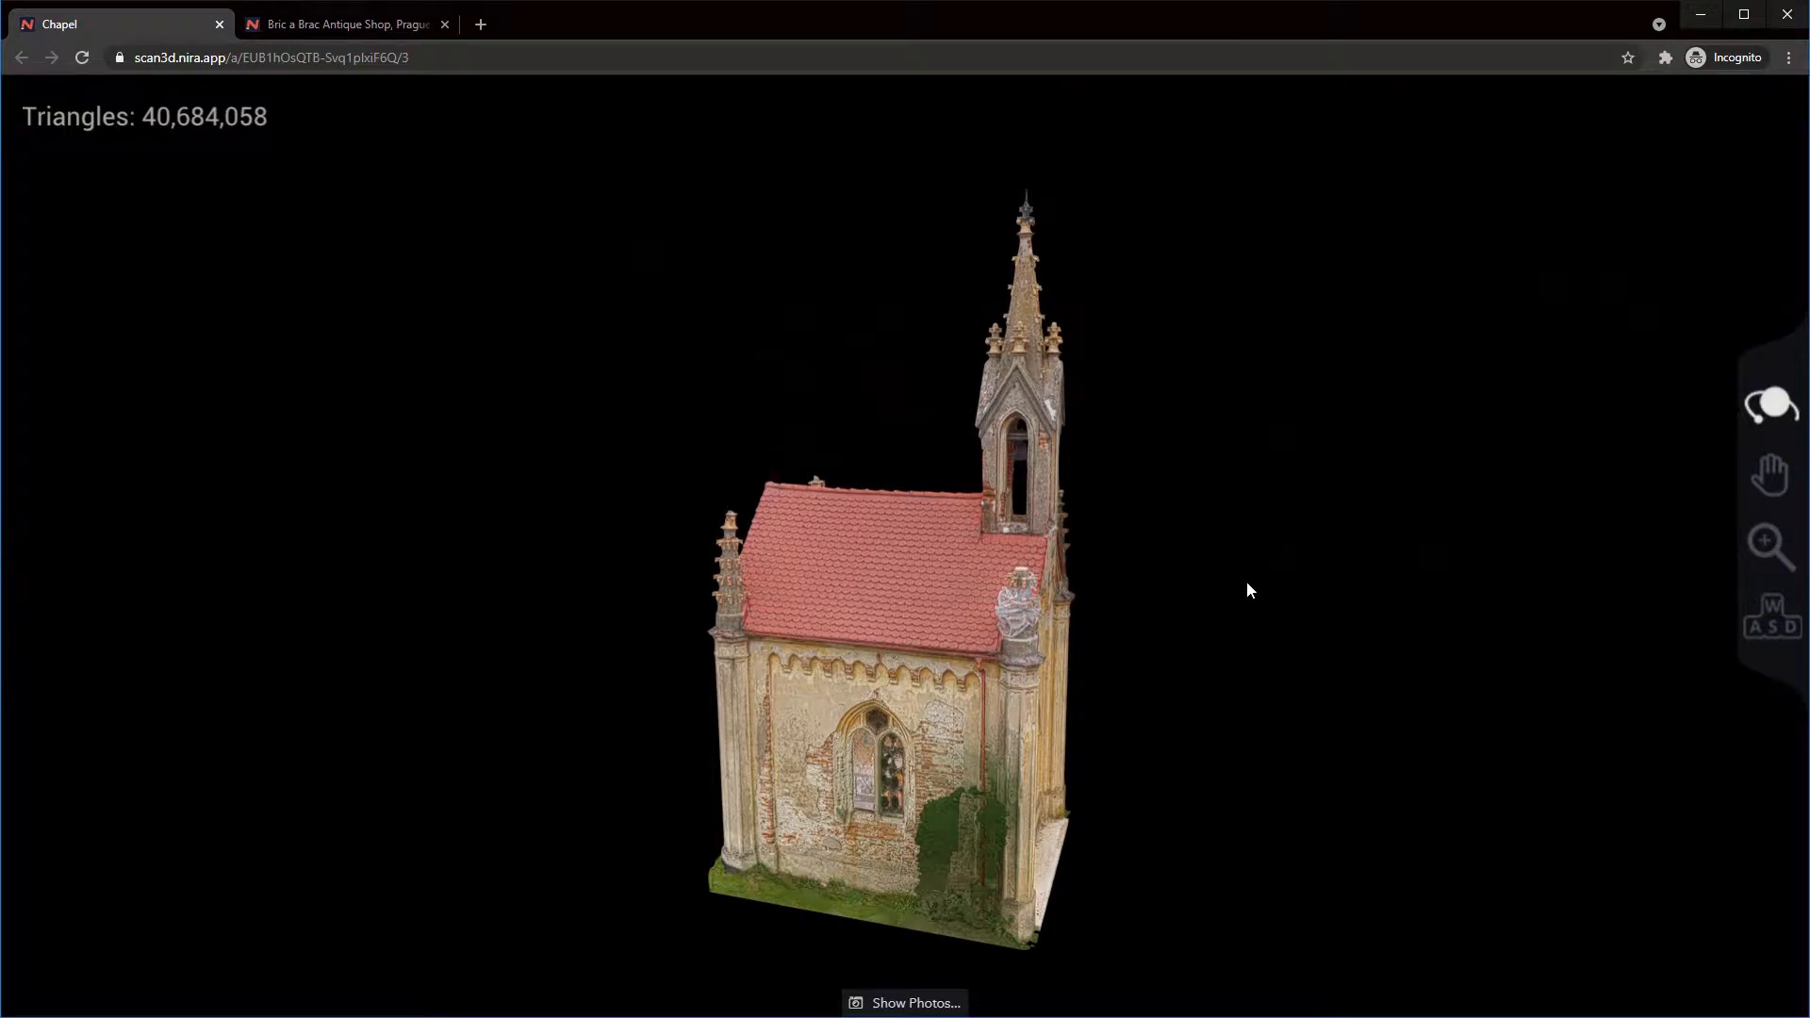
# Orbit the chapel to its inscribed front facade, then tilt down onto the roof and tower.
pyautogui.moveTo(1246, 588); pyautogui.dragTo(1060, 583)
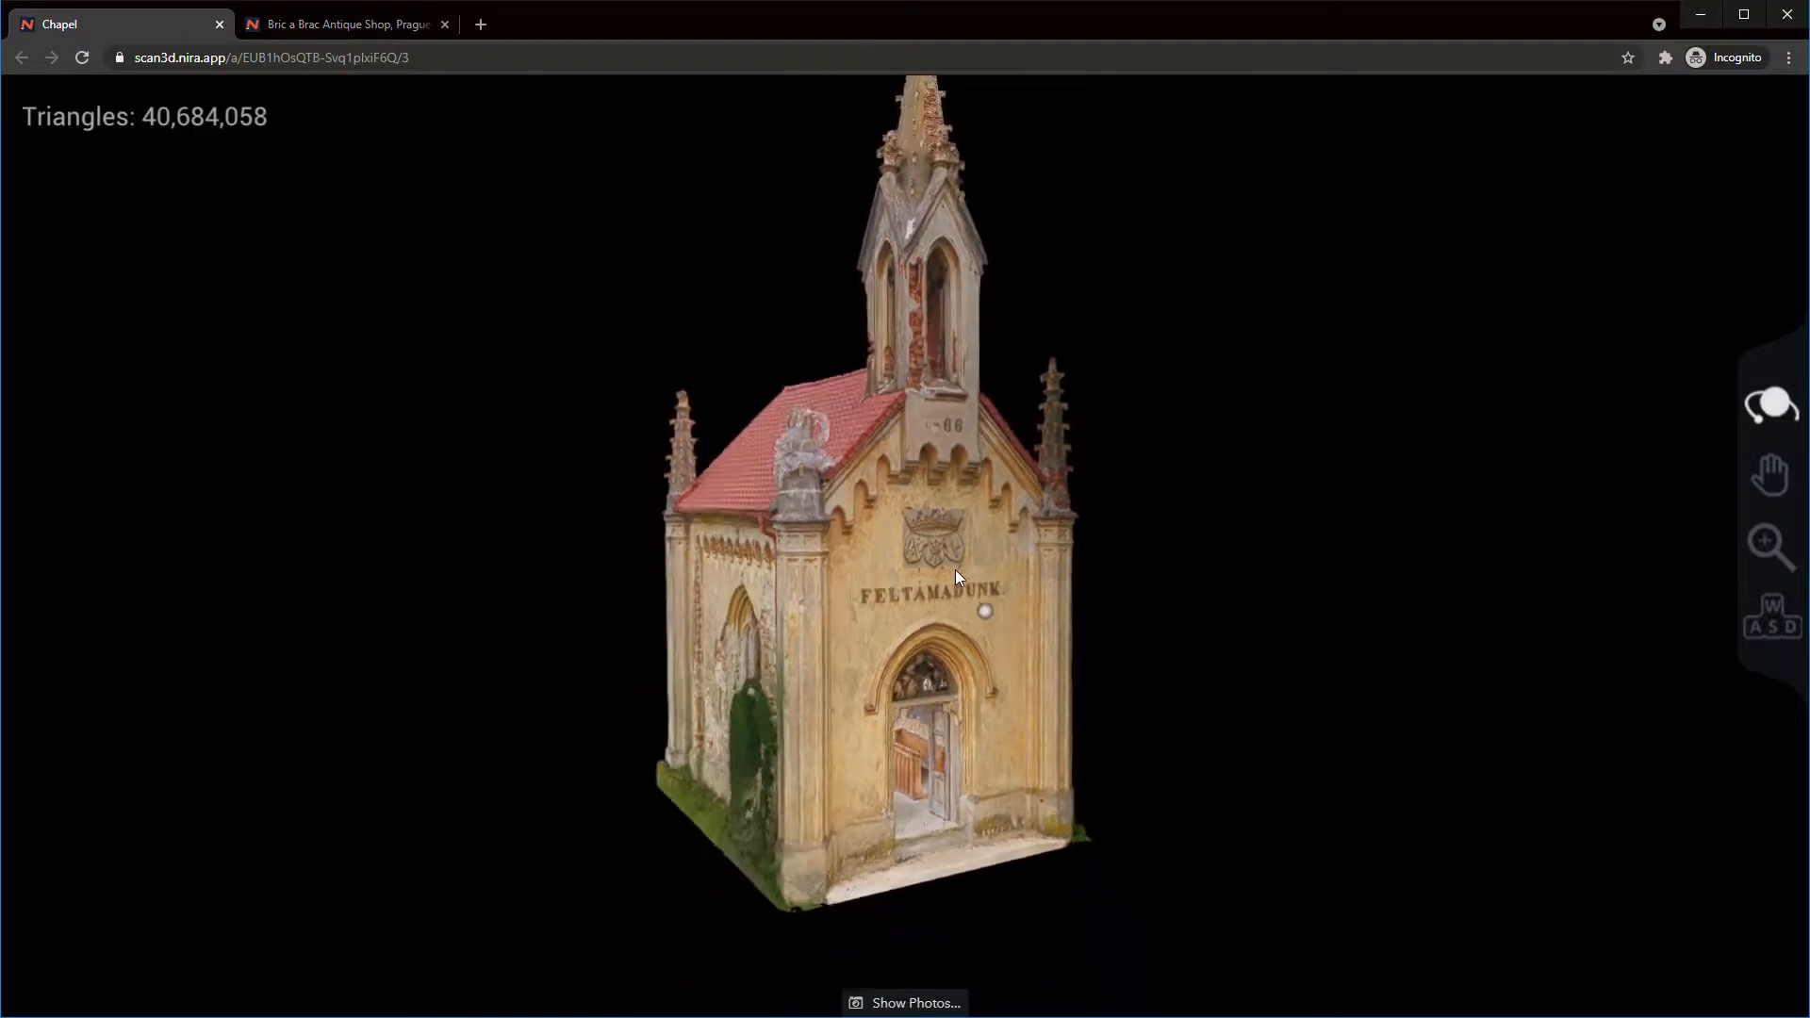
pyautogui.moveTo(956, 577); pyautogui.dragTo(922, 606)
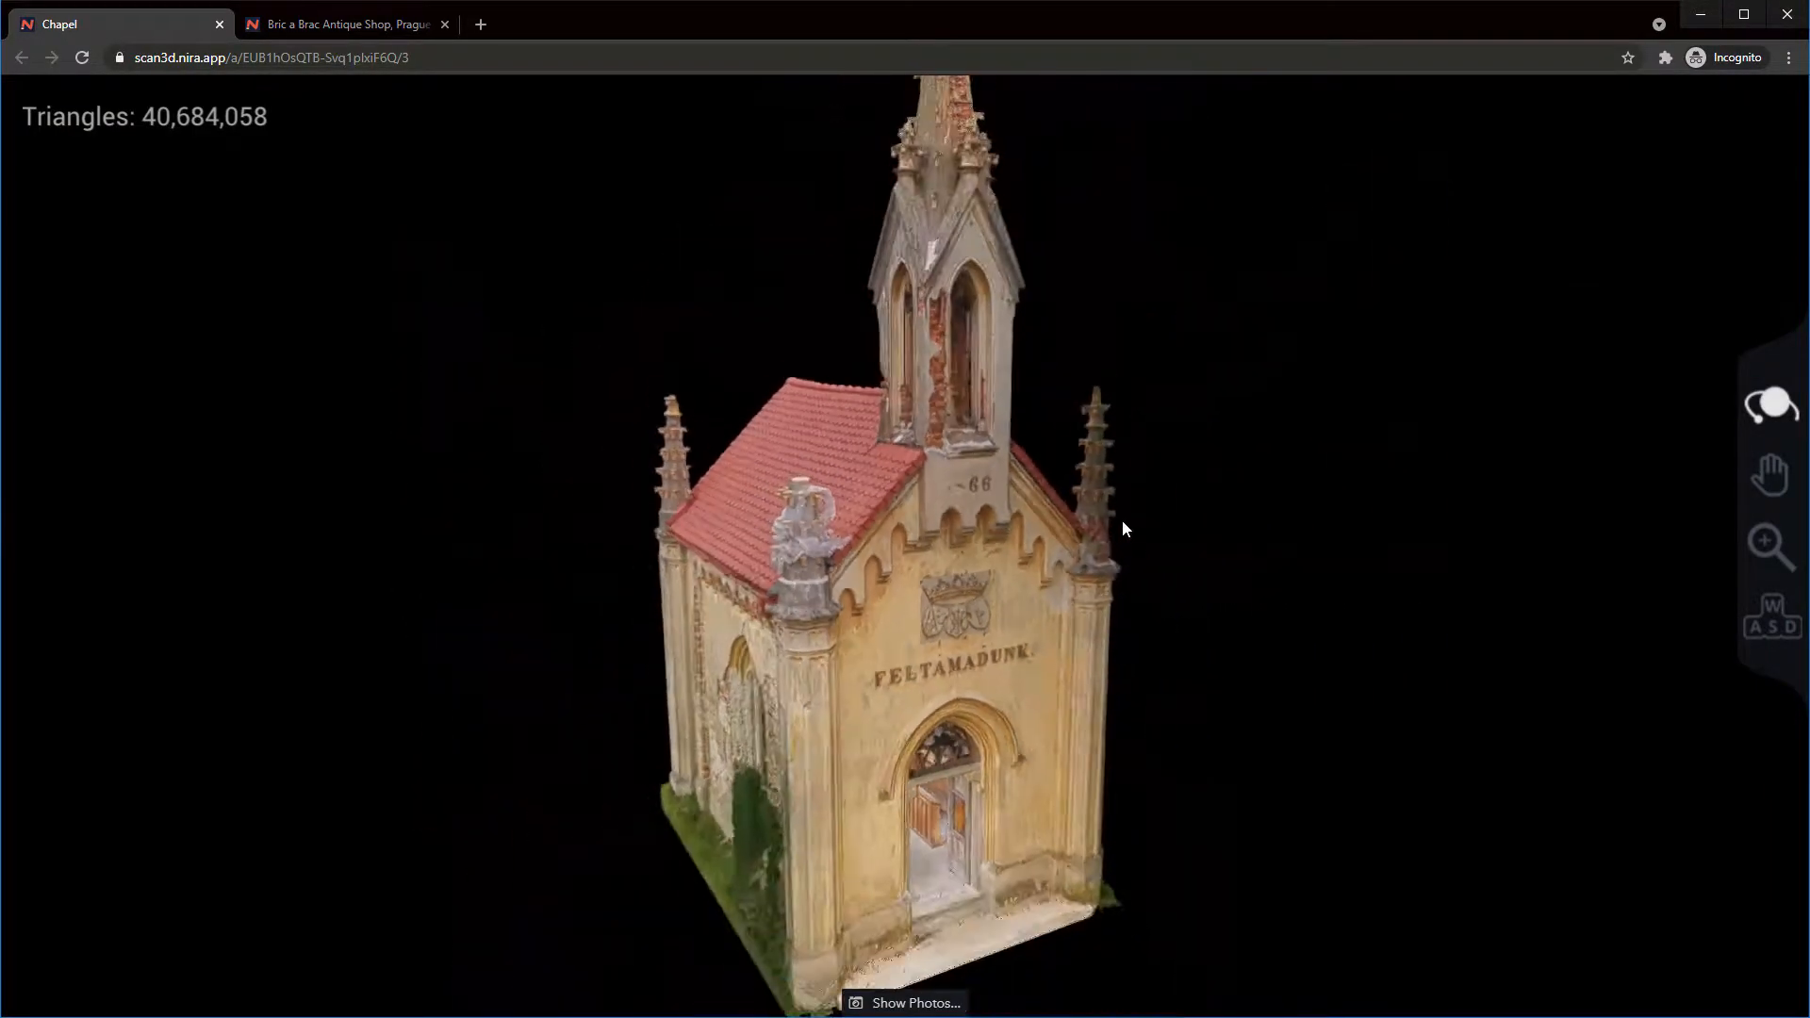
pyautogui.moveTo(1126, 528); pyautogui.dragTo(649, 573)
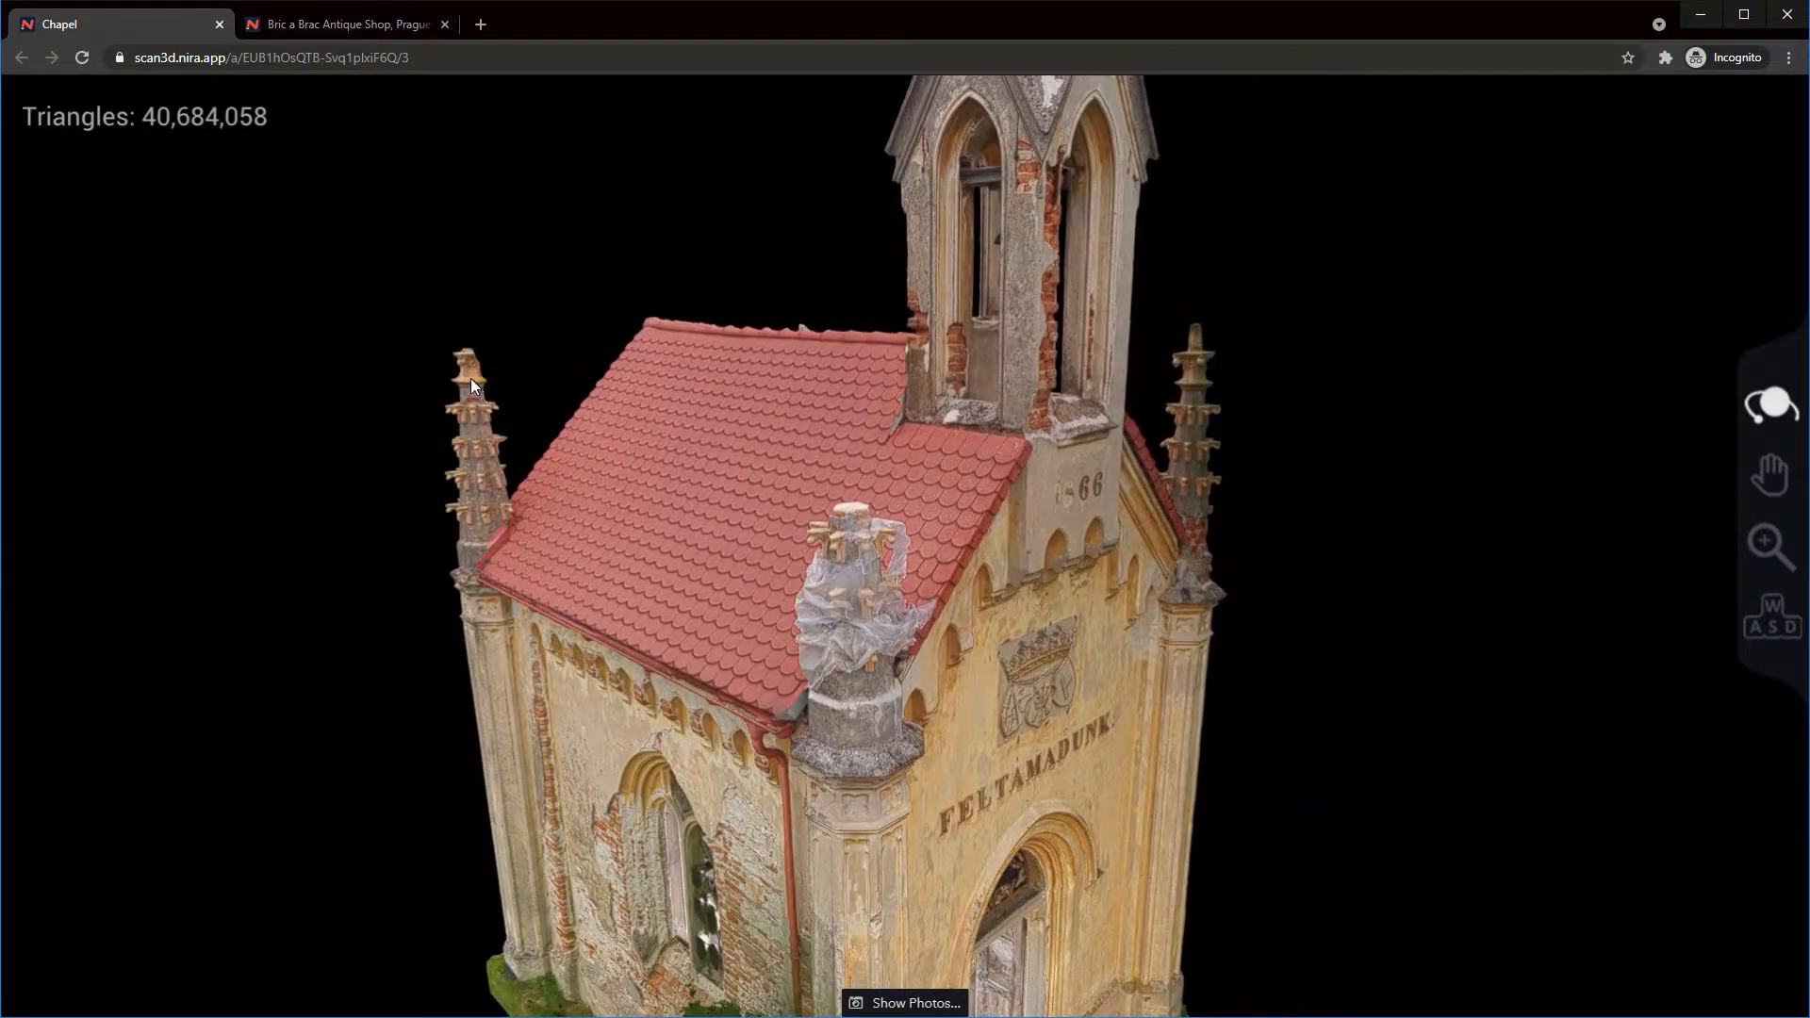
# Orbit past the side wall and move into the bell tower beside the bell, looking around inside.
pyautogui.moveTo(471, 387); pyautogui.dragTo(543, 660)
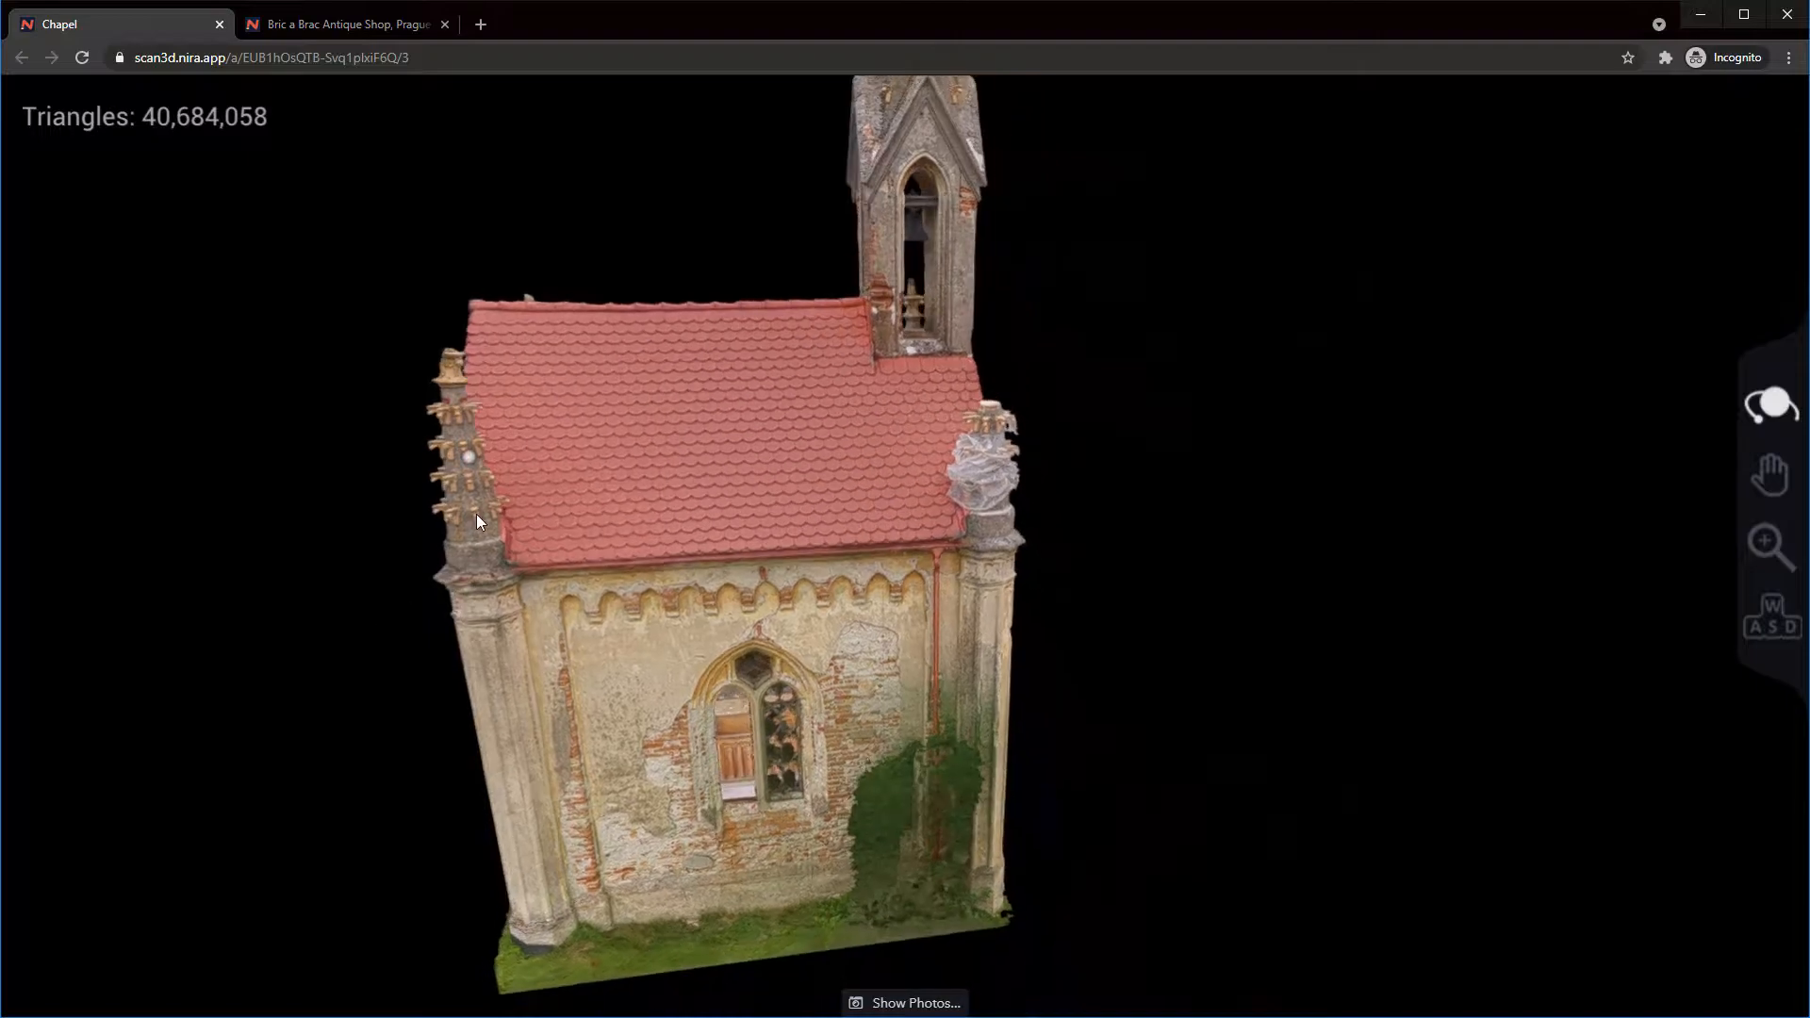
pyautogui.moveTo(478, 520); pyautogui.dragTo(974, 692)
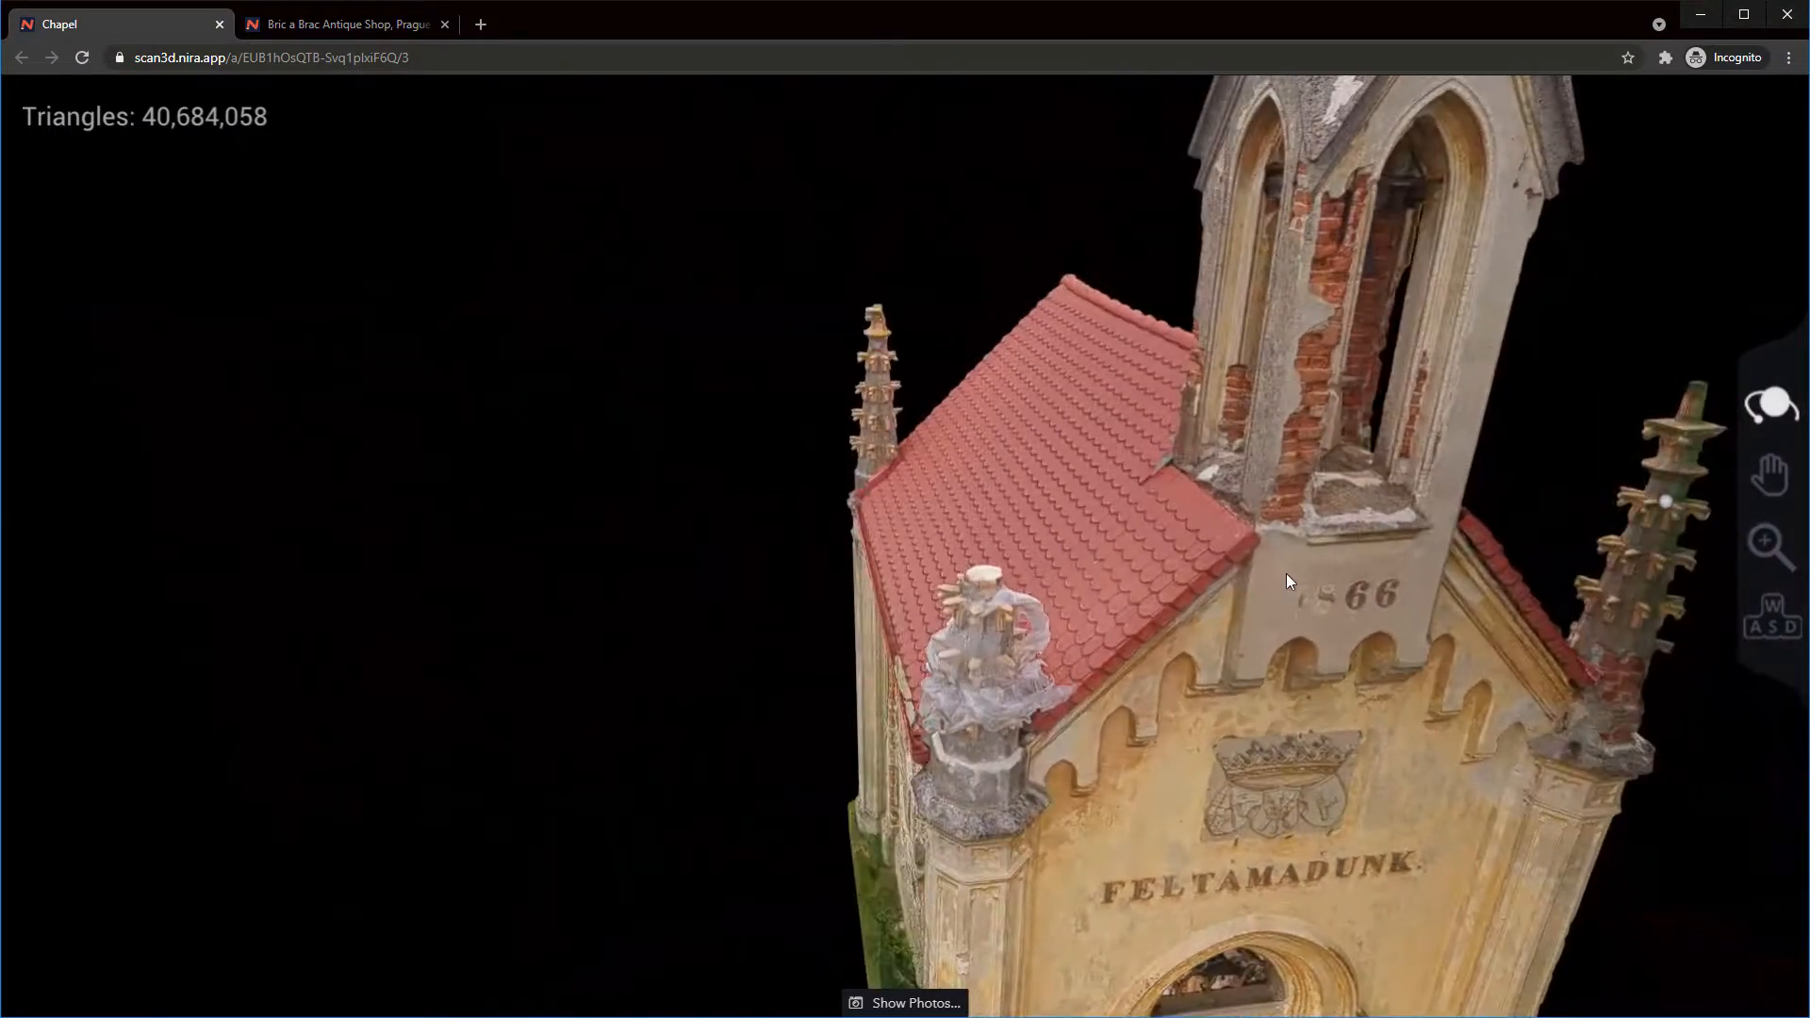
pyautogui.moveTo(1288, 581); pyautogui.dragTo(937, 451)
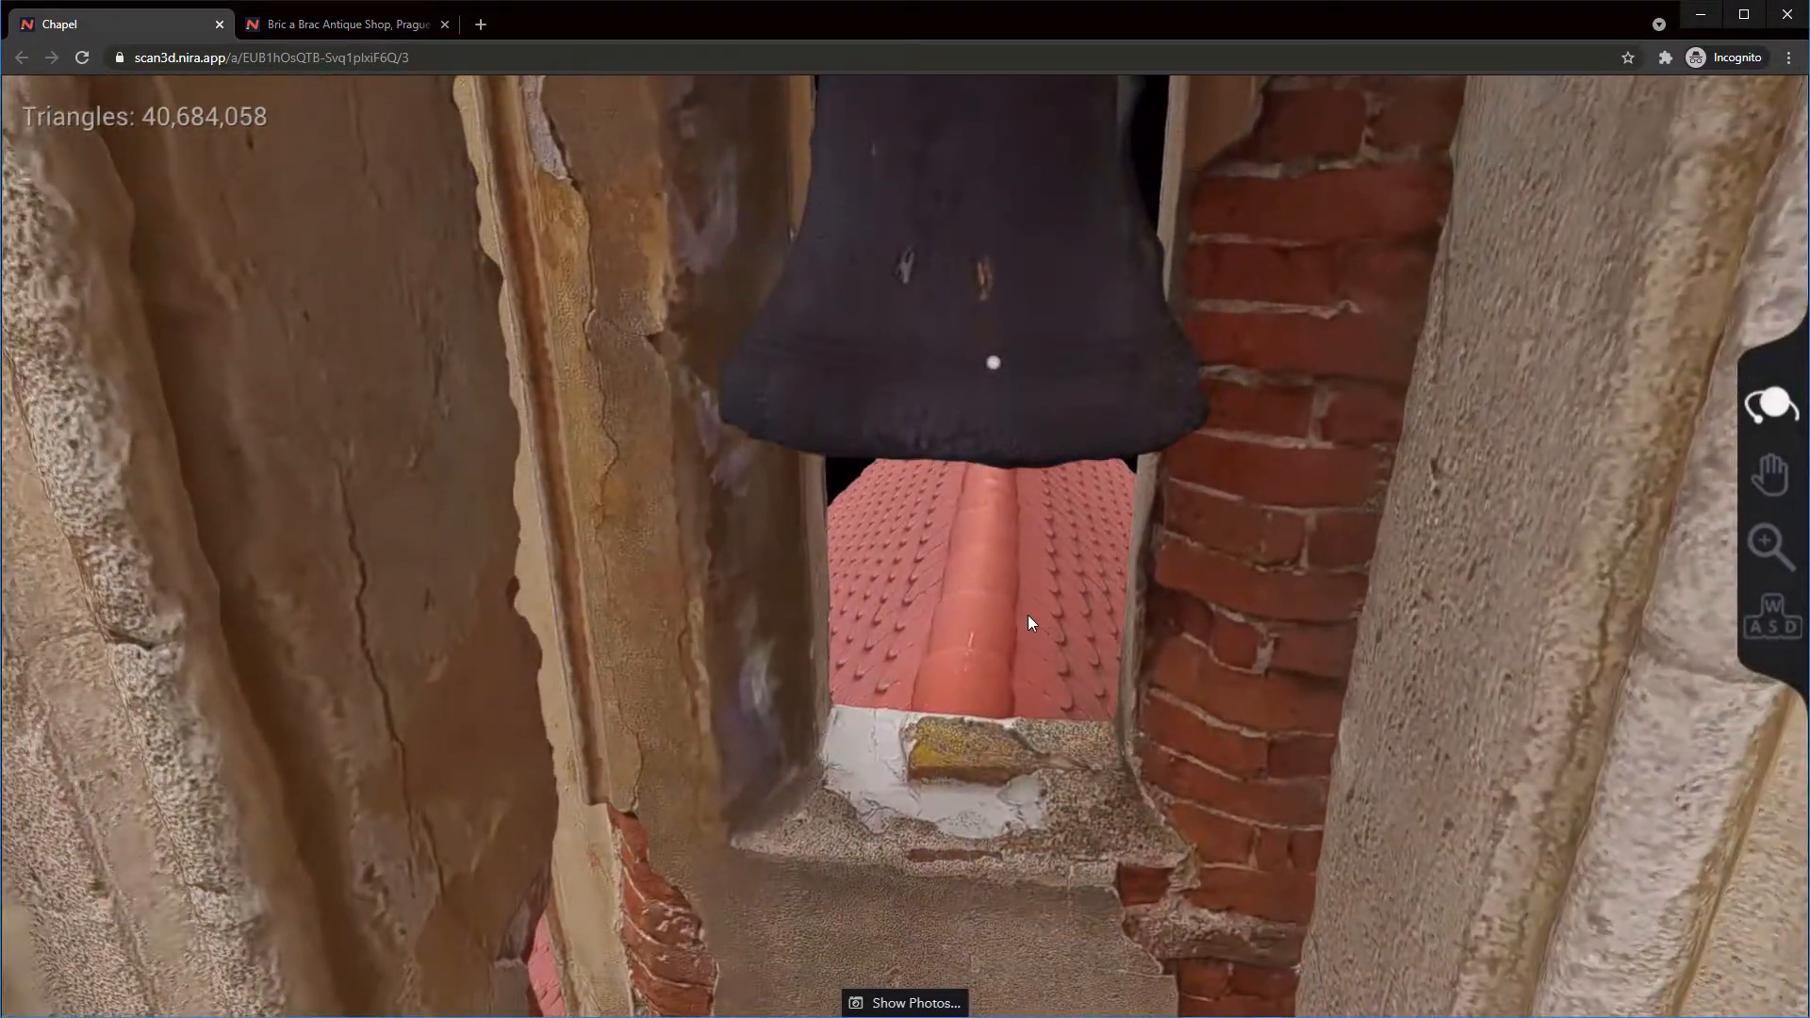
pyautogui.moveTo(1030, 624); pyautogui.dragTo(1017, 588)
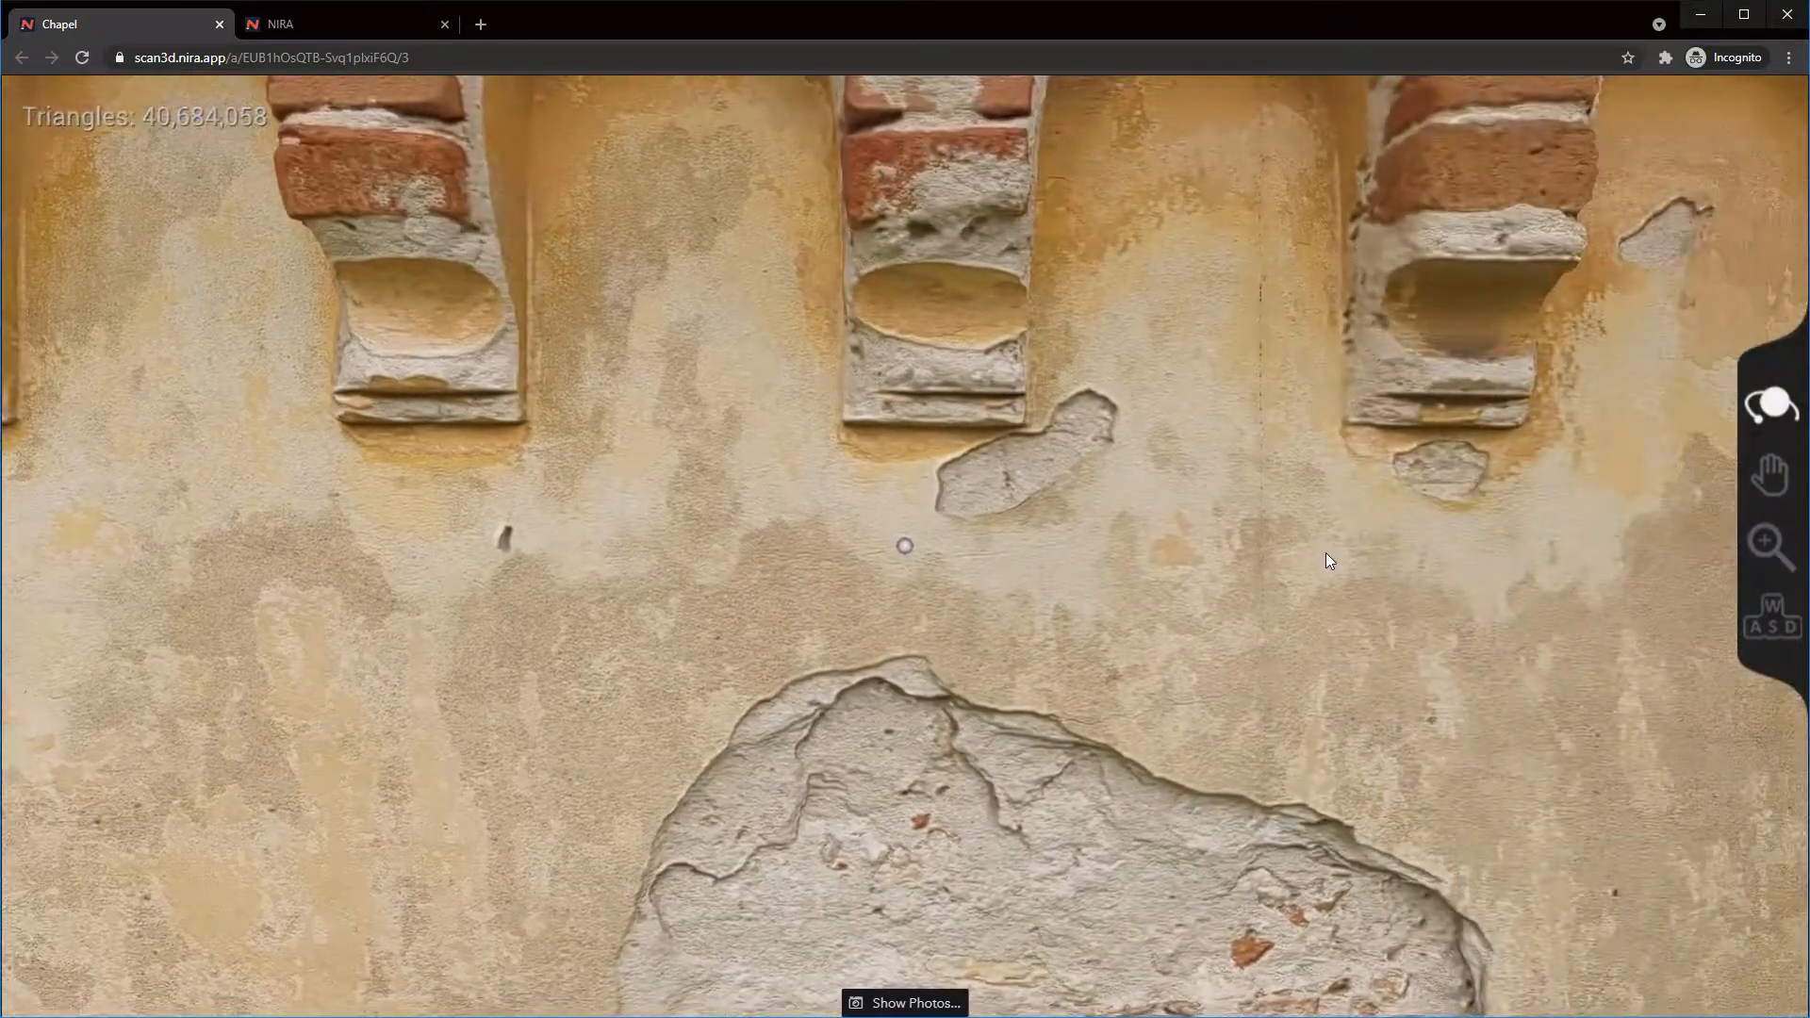
# Pan across the close-up of the crumbling plaster wall beneath the arches.
pyautogui.moveTo(1326, 560); pyautogui.dragTo(1086, 728)
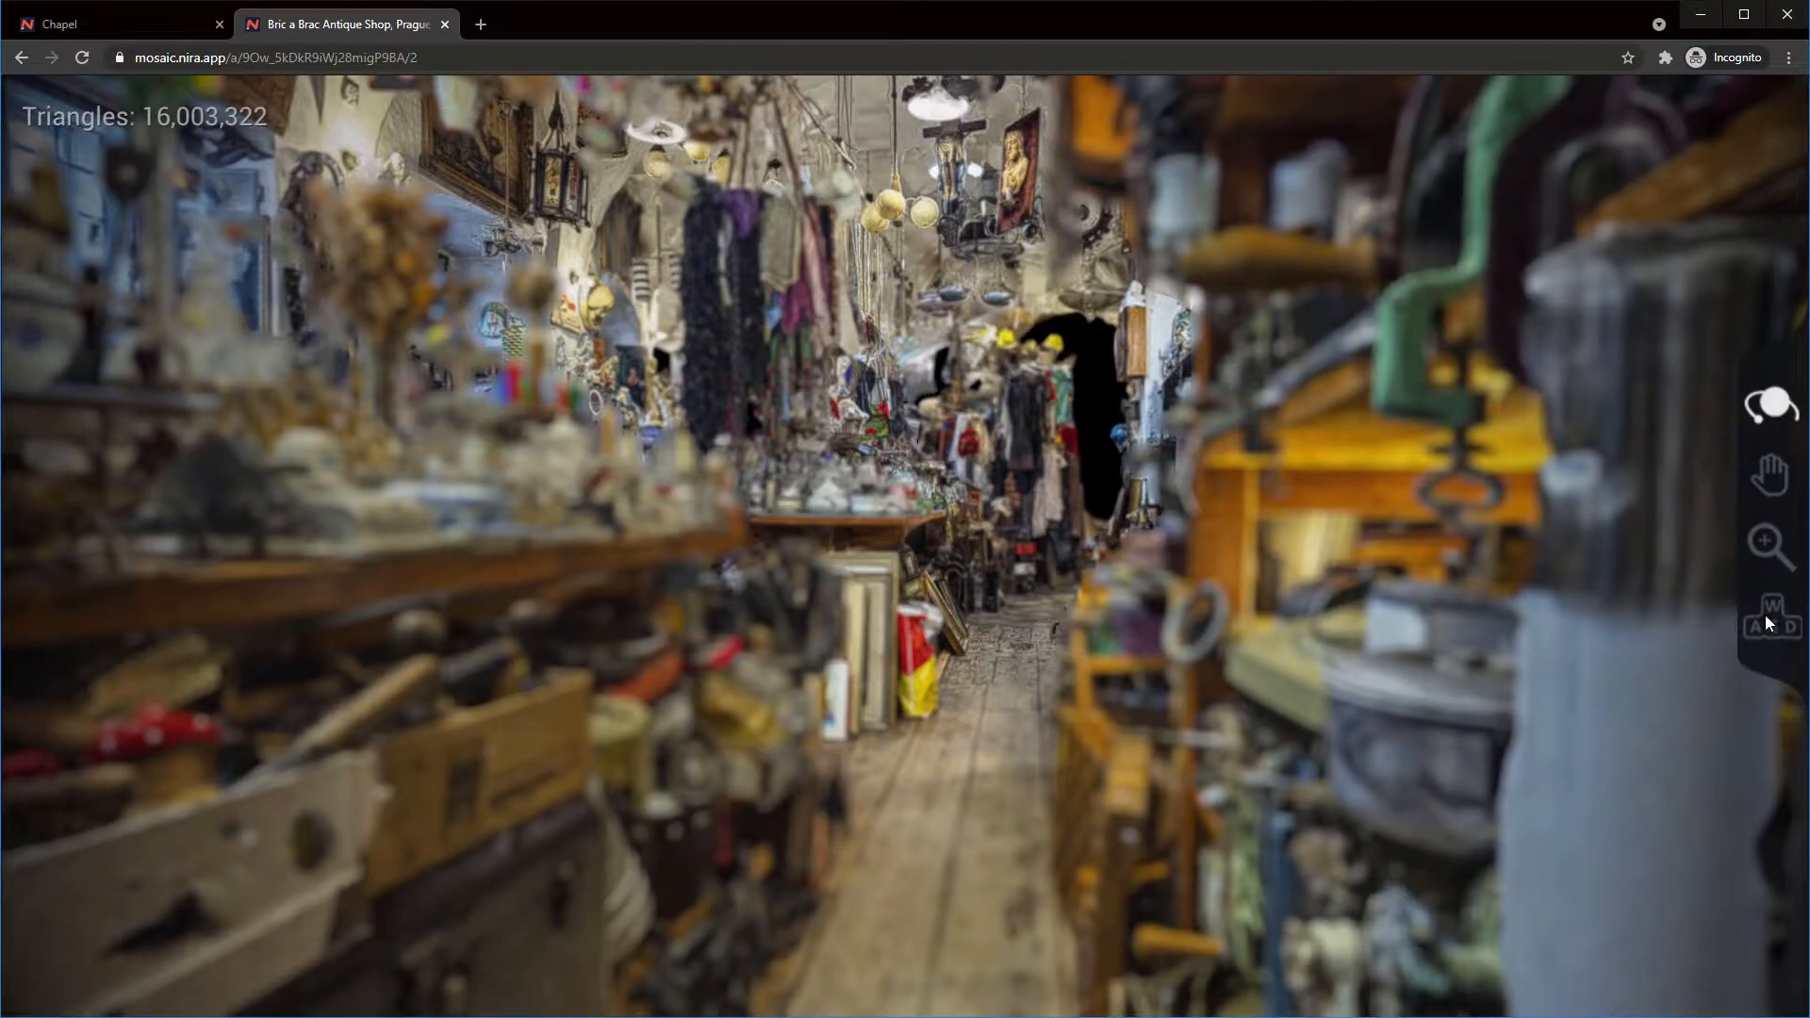
# Activate WASD fly-mode from the right-hand navigation toolbar.
pyautogui.click(905, 545)
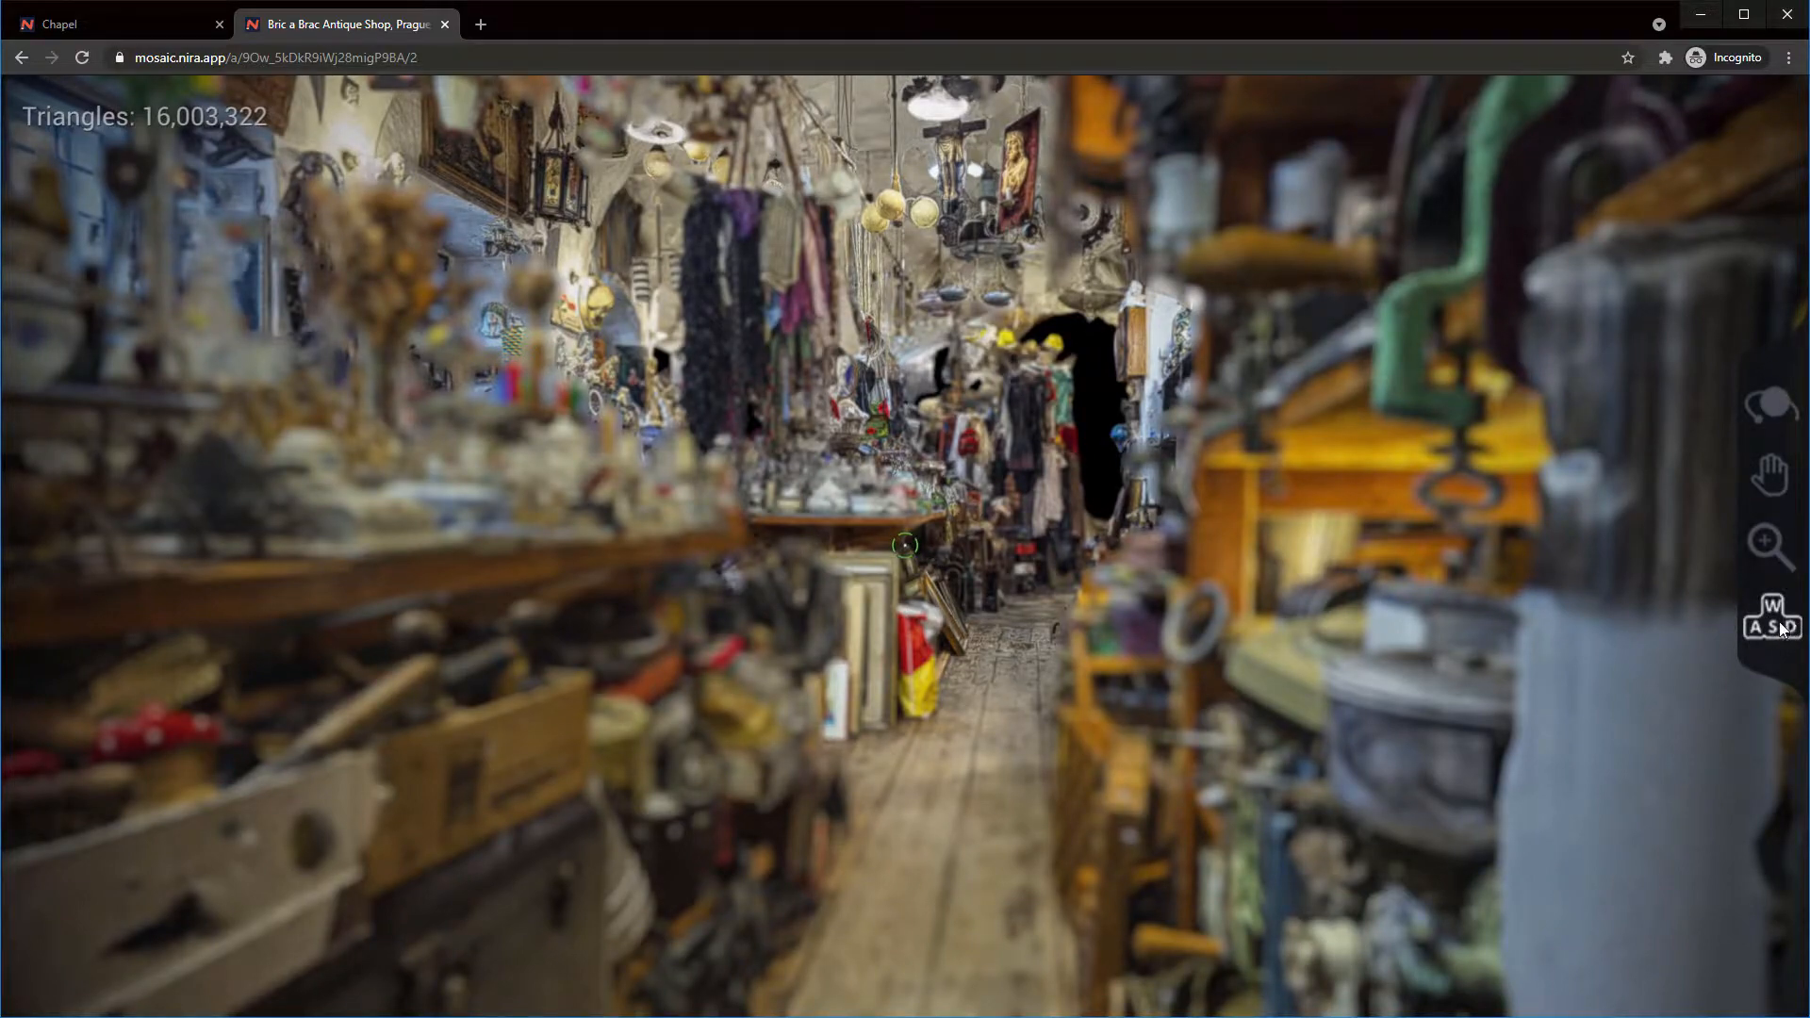